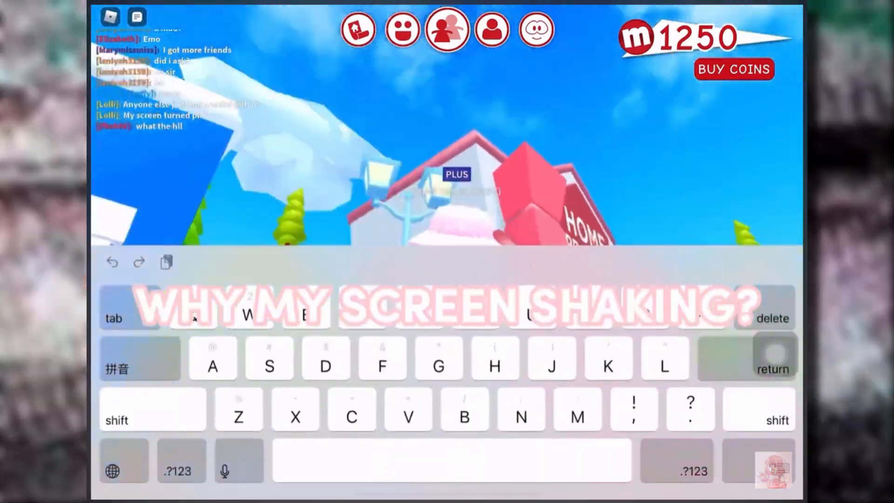
- Send the chat message 'What' in reply to players reporting a pink screen
type("What")
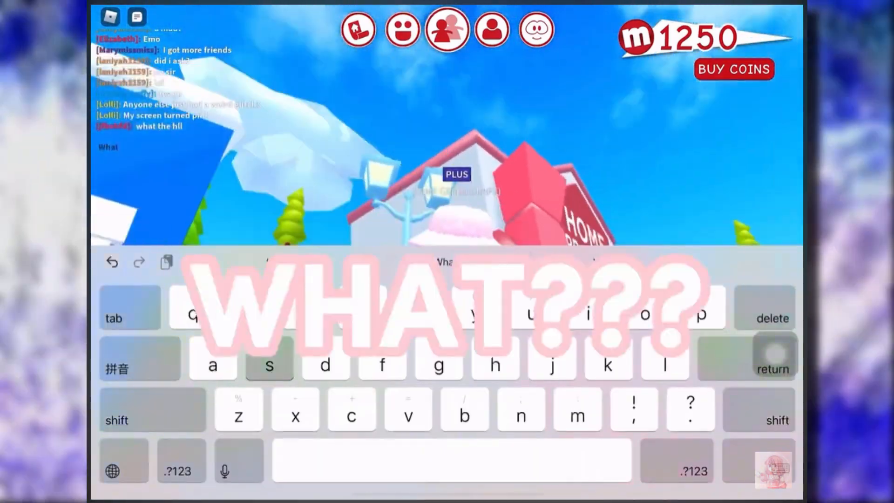
left_click(268, 365)
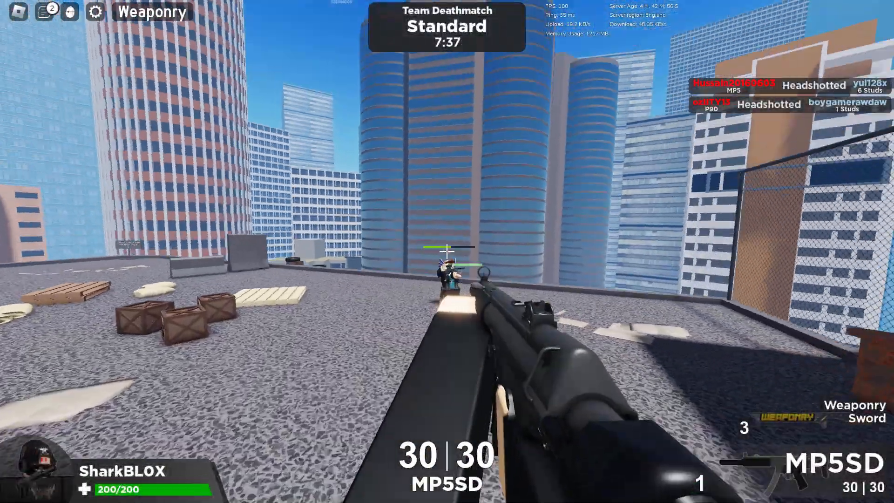
left_click(447, 252)
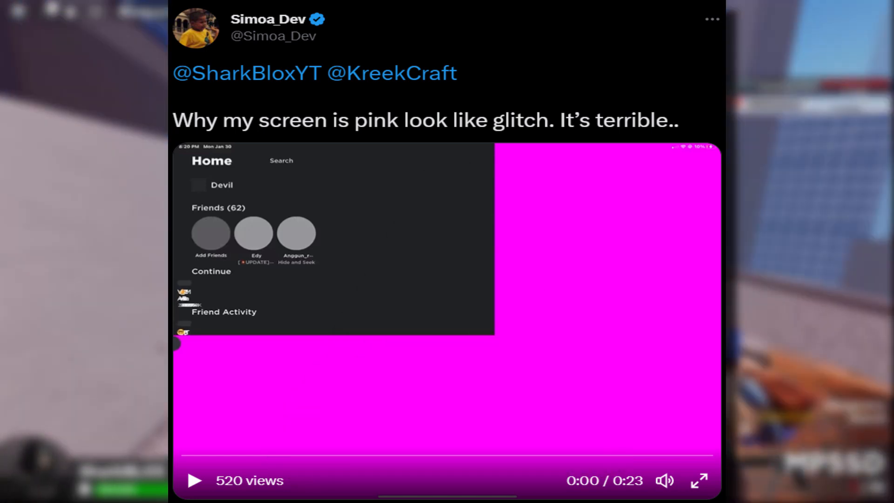
- View the tweet about the pink Roblox home screen glitch and play its attached clip
left_click(194, 480)
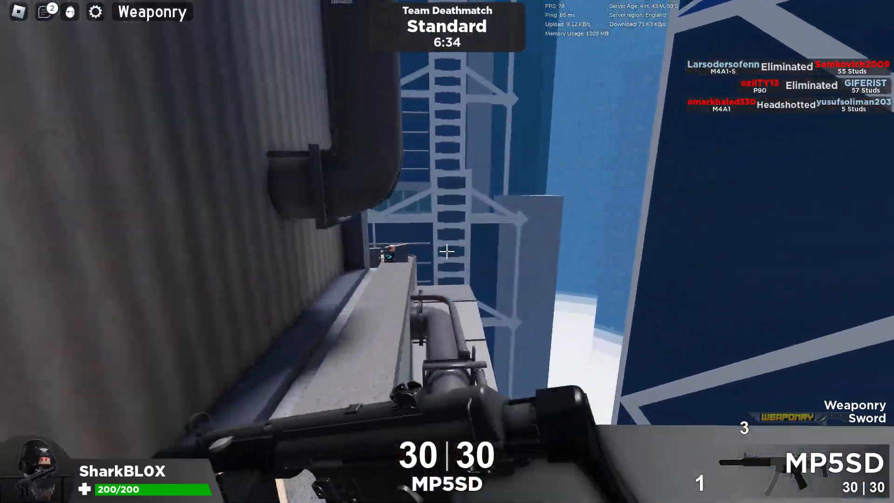
left_click(447, 252)
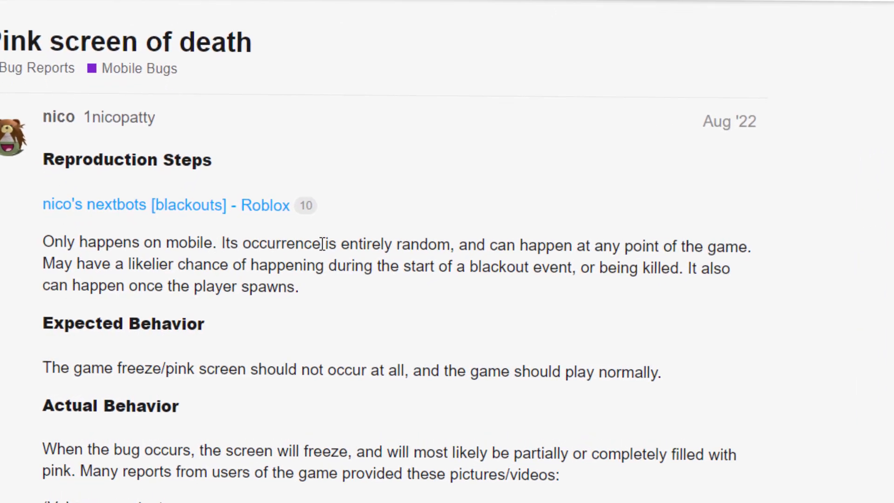
- Scroll the Pink screen of death report from reproduction steps through screenshots to the issue dates
scroll("down", 3)
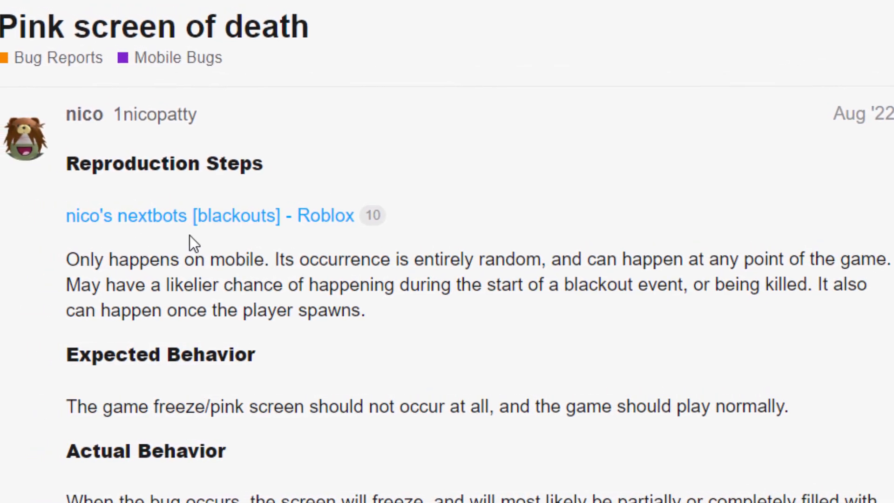
scroll("down", 3)
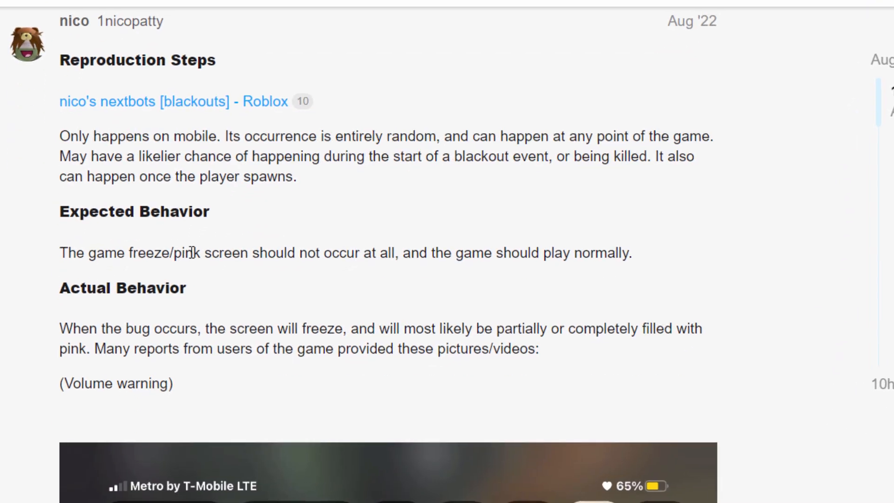
scroll("down", 3)
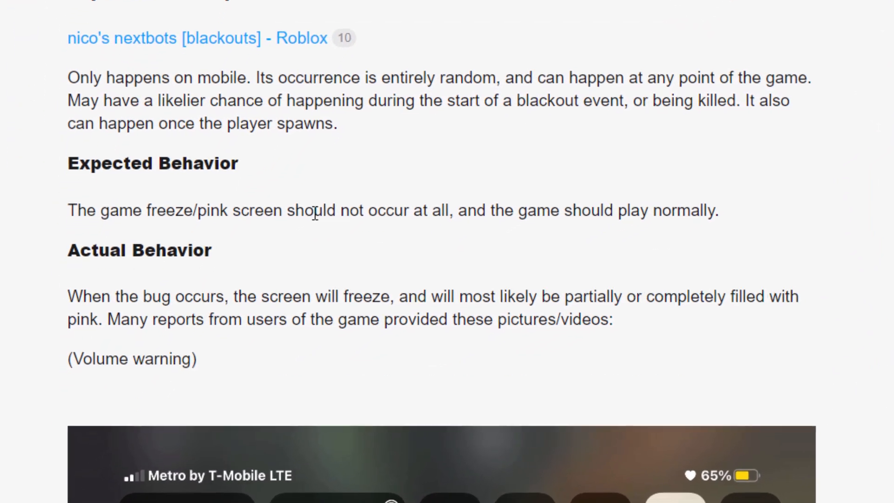
scroll("down", 3)
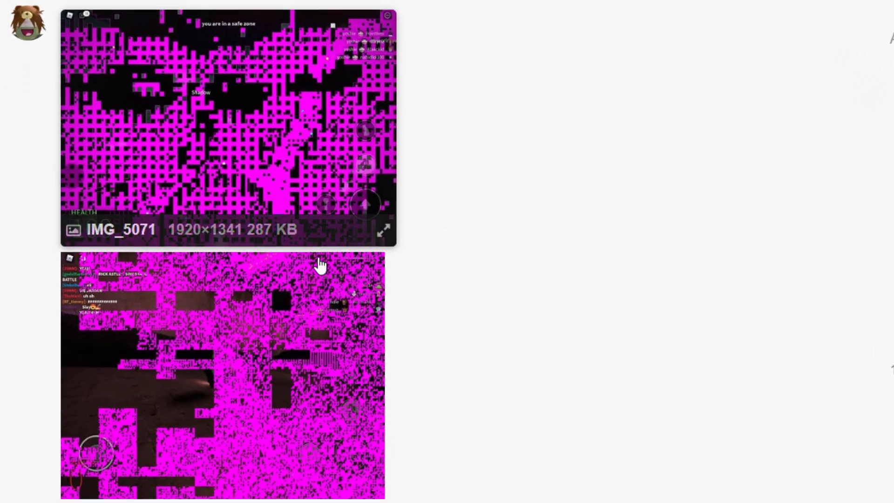
scroll("down", 3)
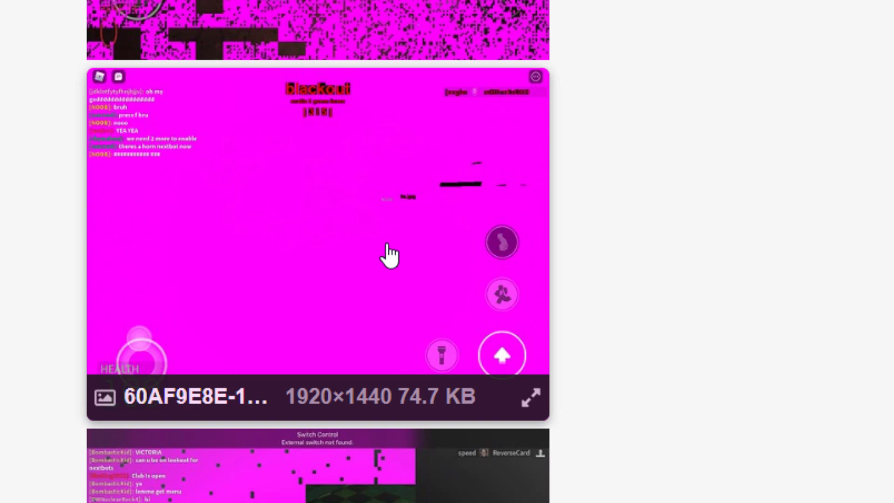
scroll("down", 3)
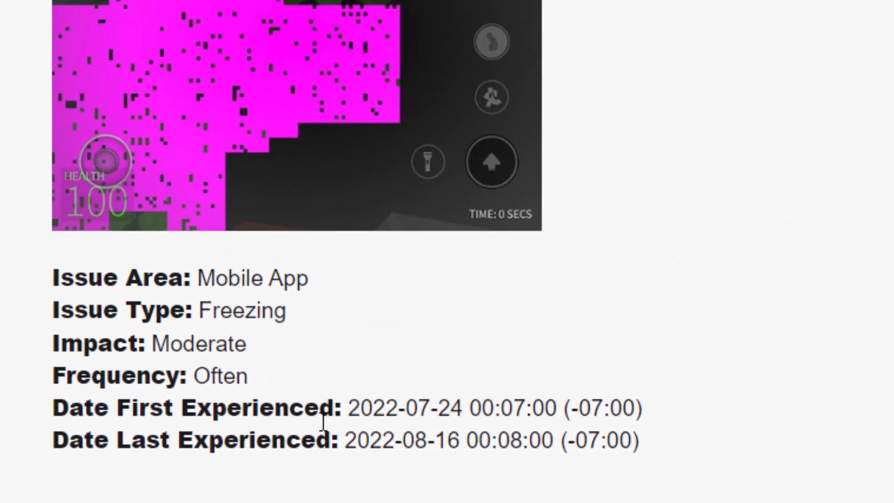
scroll("down", 3)
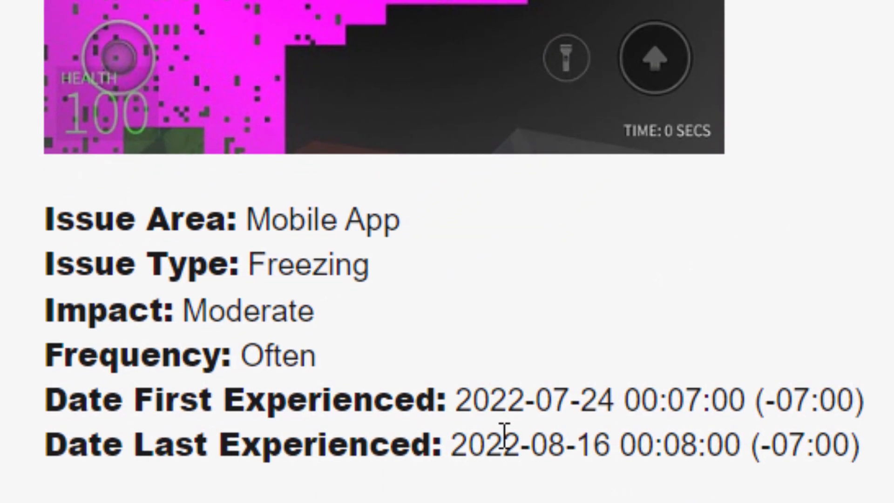
scroll("down", 3)
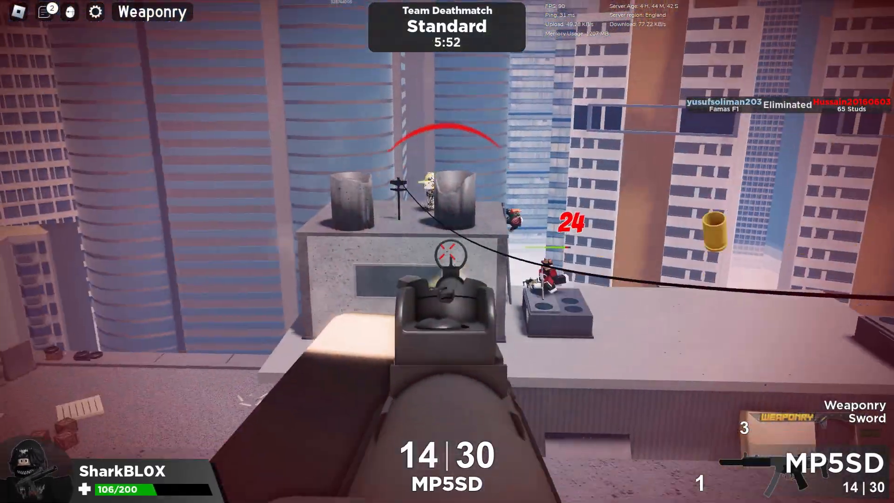
left_click(447, 251)
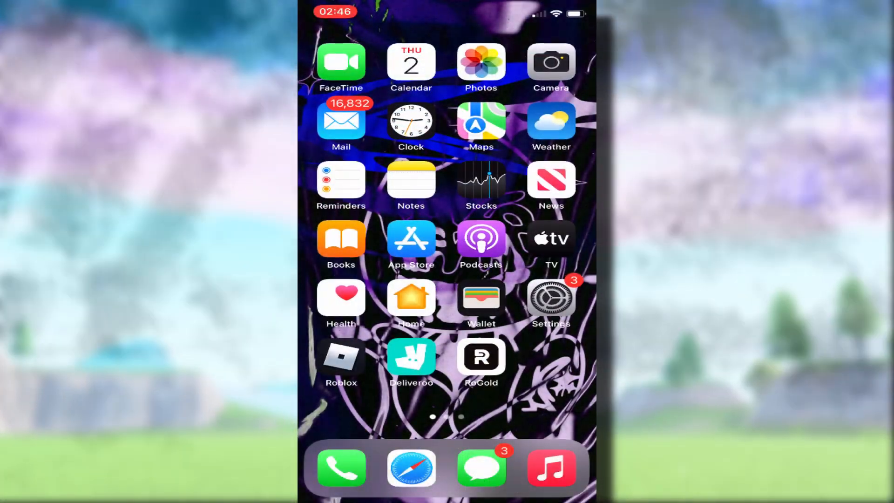
- Delete the Roblox app and its data from the home screen via Remove App
left_click(341, 357)
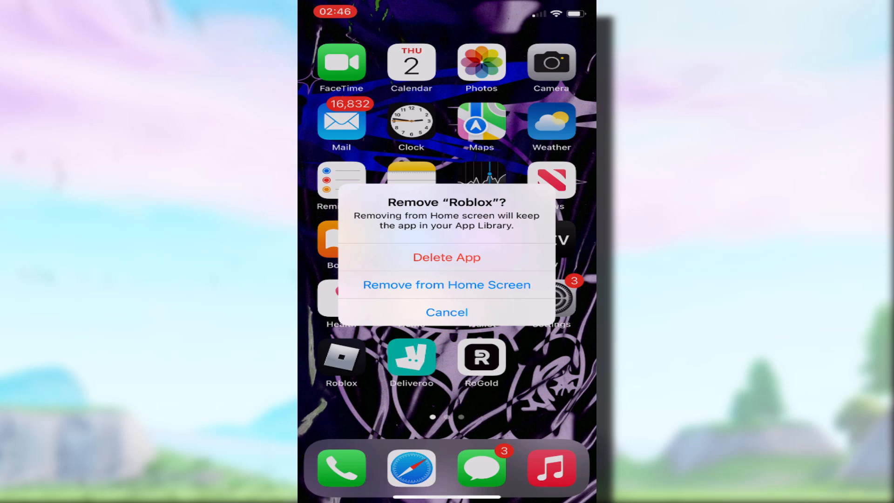
left_click(447, 312)
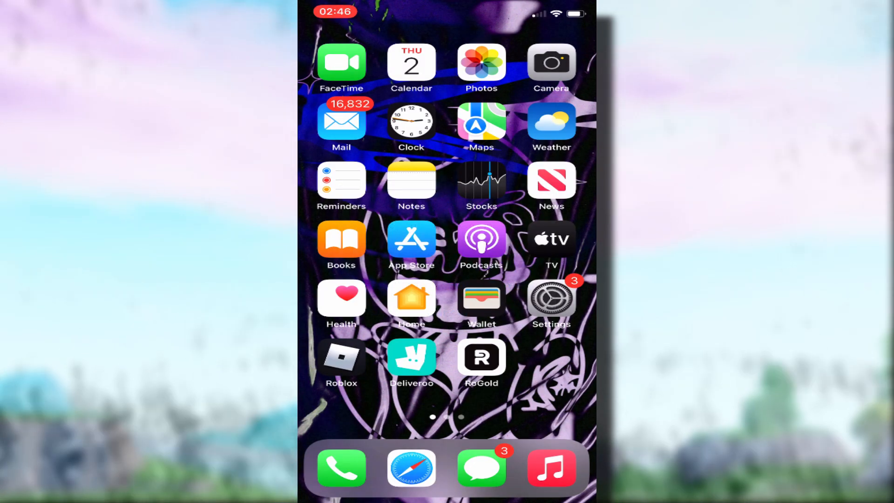
left_click(341, 358)
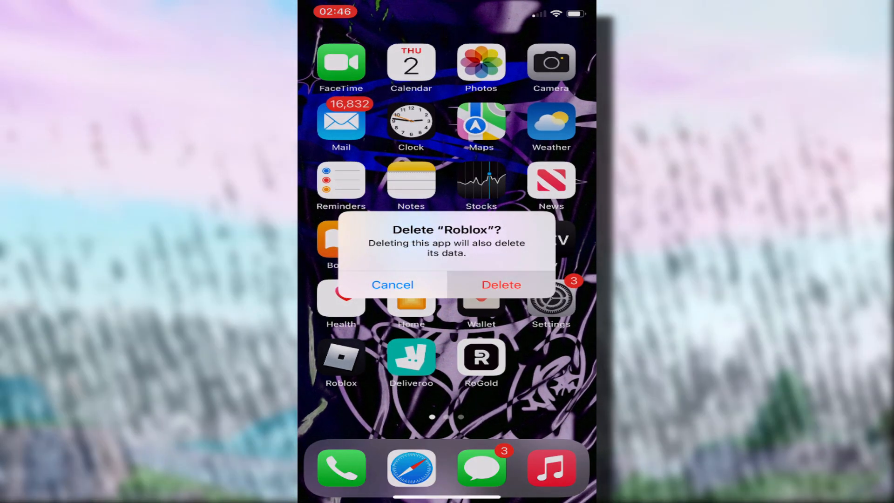
left_click(501, 285)
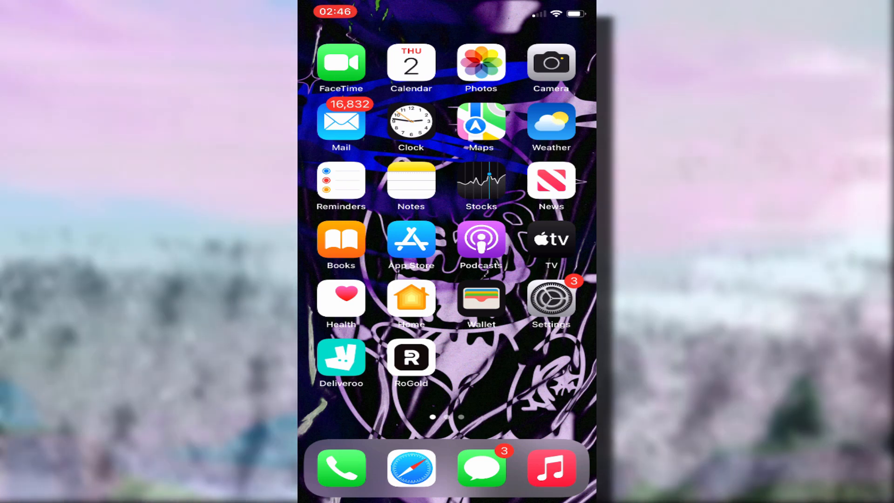
- Search the App Store for 'roblox' and go to the Roblox store page
left_click(411, 239)
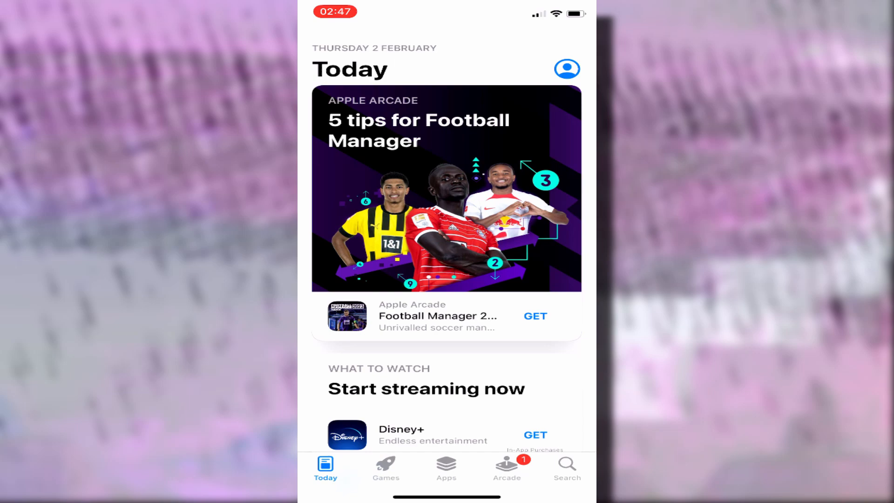
left_click(565, 468)
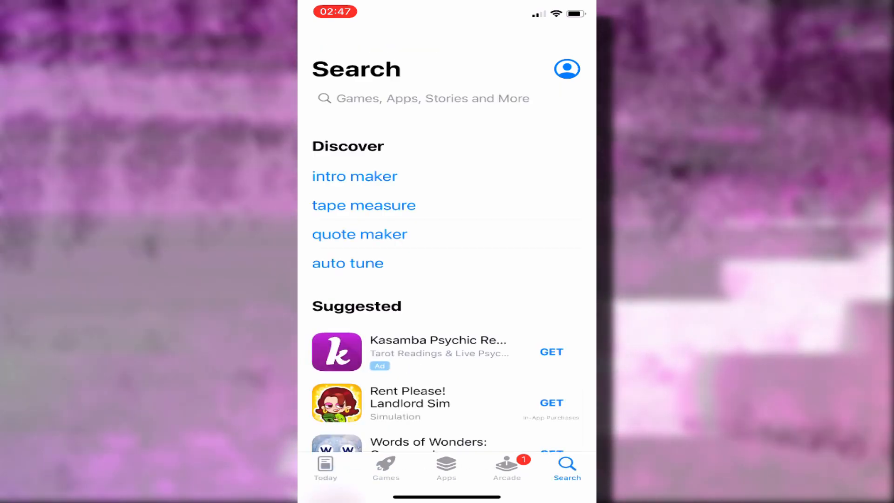
left_click(433, 98)
type("roblox")
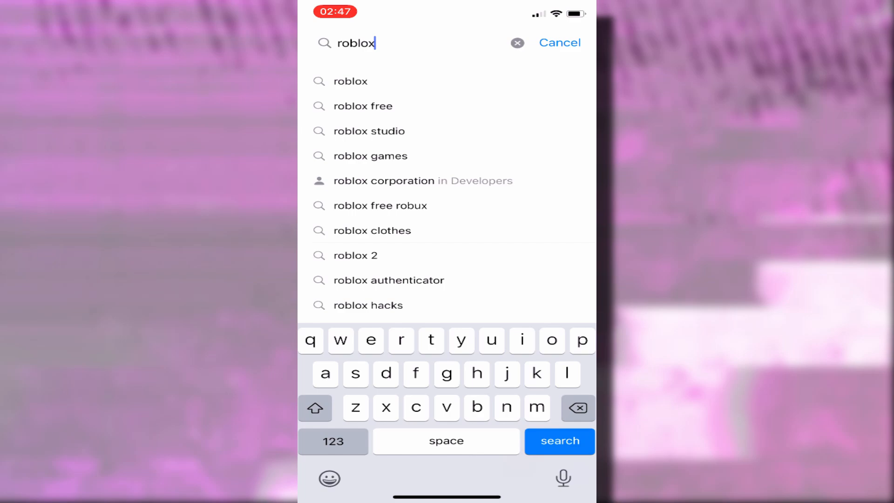
left_click(558, 450)
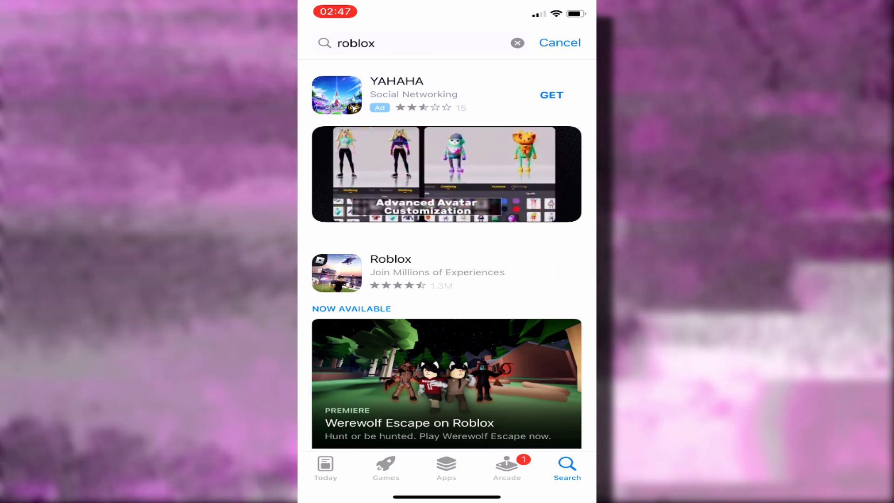
left_click(390, 272)
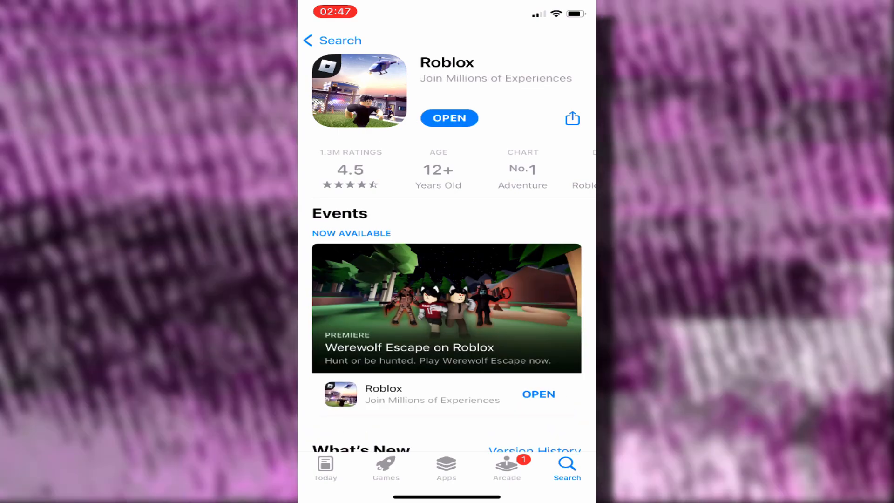
- Launch the reinstalled Roblox, log into the existing account and decline saving the password
left_click(449, 119)
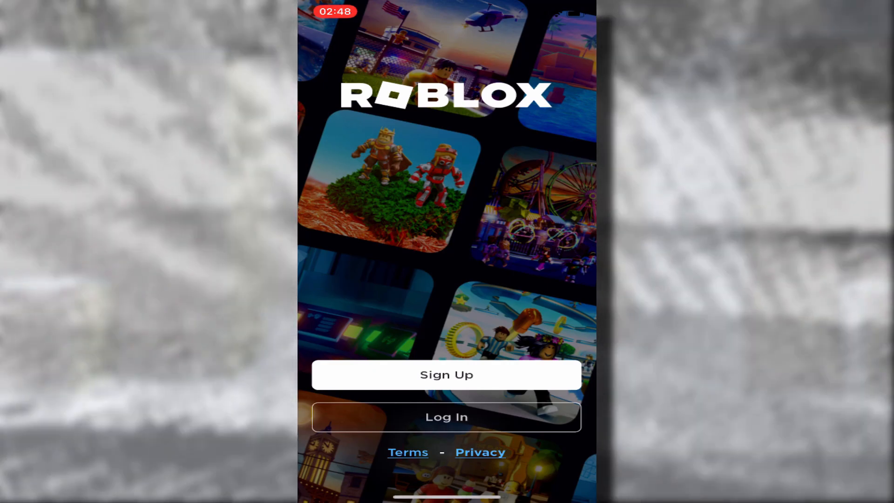
left_click(446, 416)
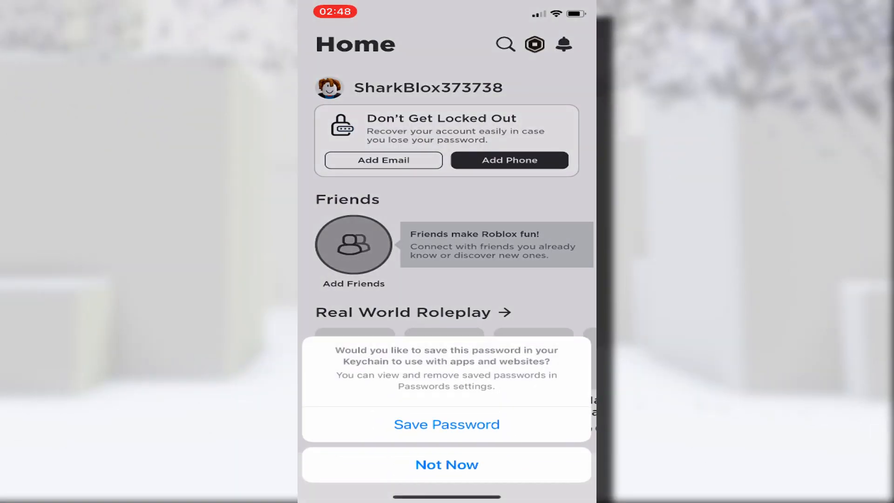
left_click(446, 463)
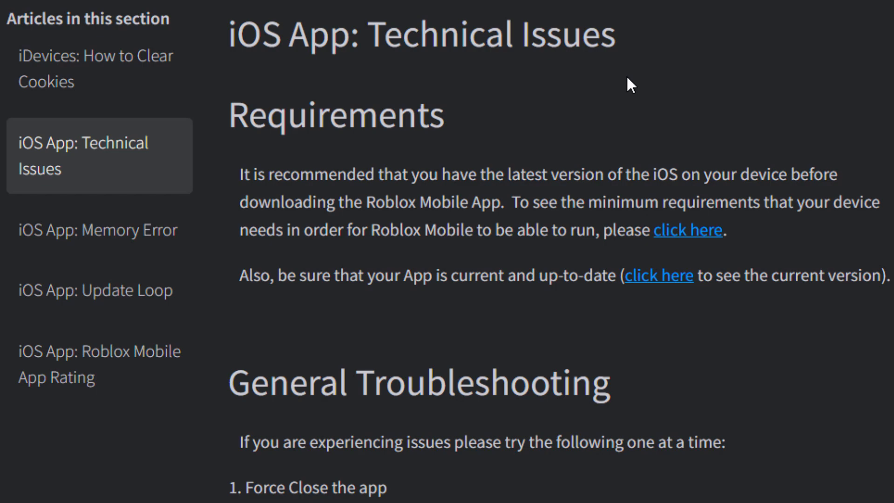
- Scroll through the General Troubleshooting list of the iOS App: Technical Issues article
scroll("down", 3)
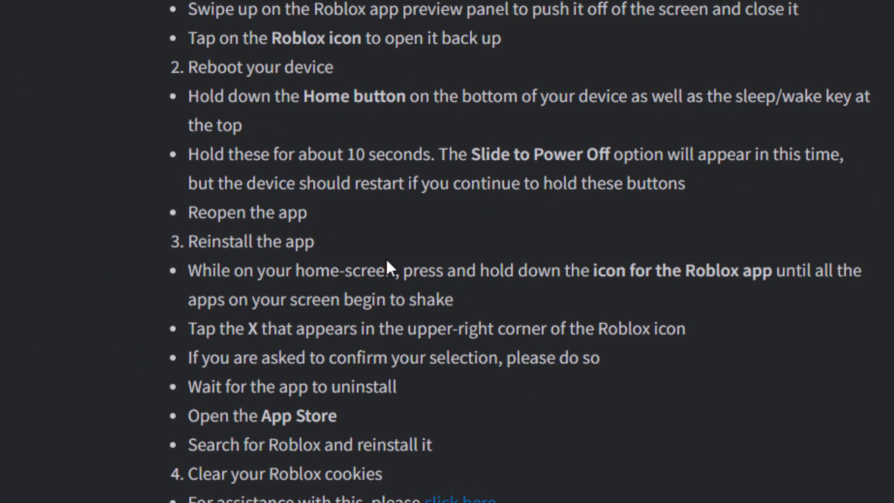
scroll("down", 3)
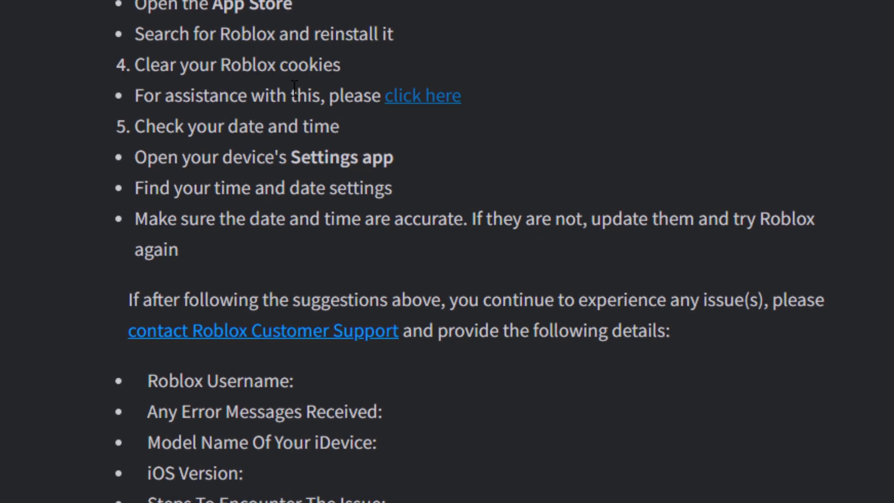
scroll("up", 3)
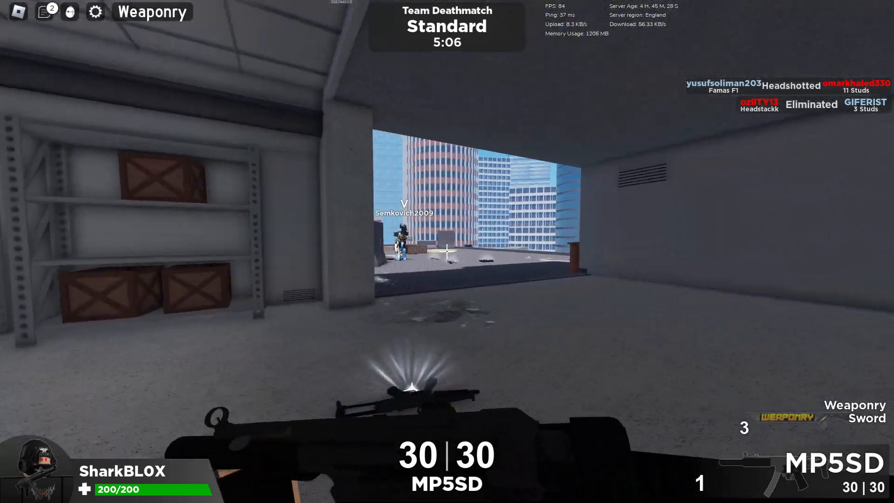
- Fire at a distant opponent, reload the MP5SD and headshot the nearby enemy
left_click(447, 243)
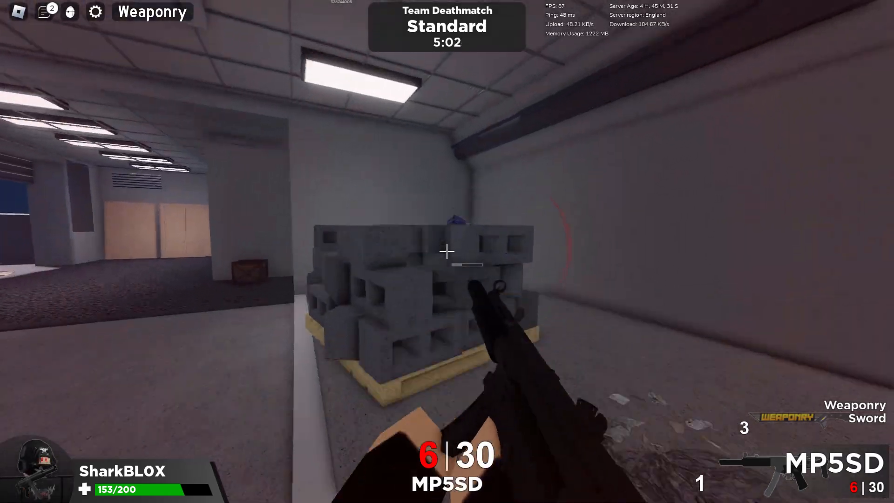
key("r")
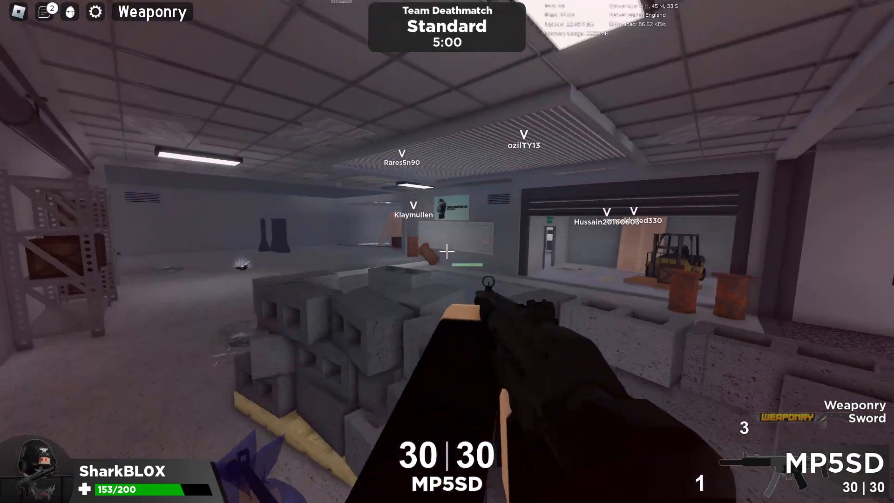
left_click(448, 251)
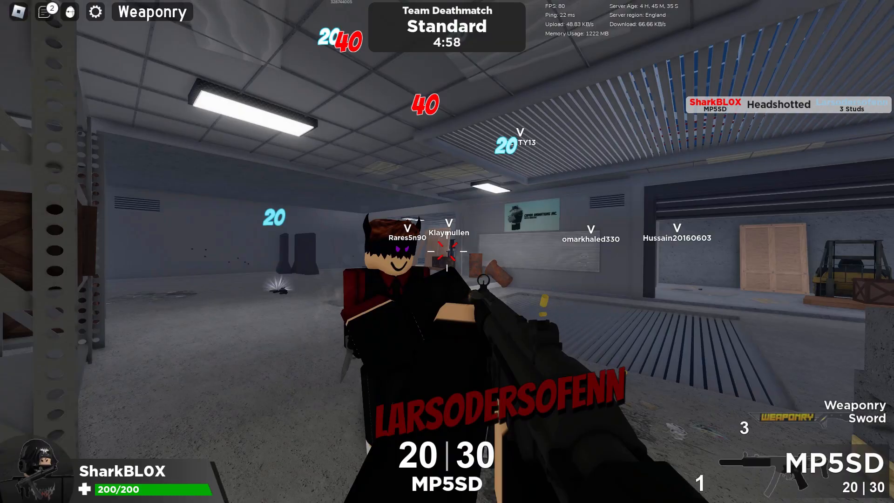